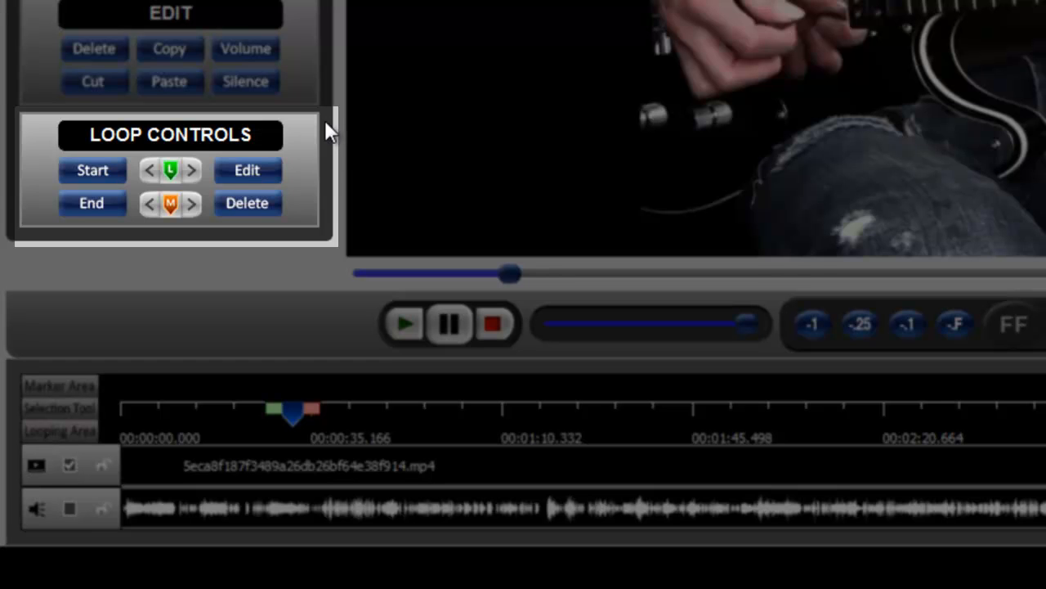
Play the guitar video and mark loop L1's start and end around 00:30–00:50.
{"action": "left_click", "coordinate": [405, 324]}
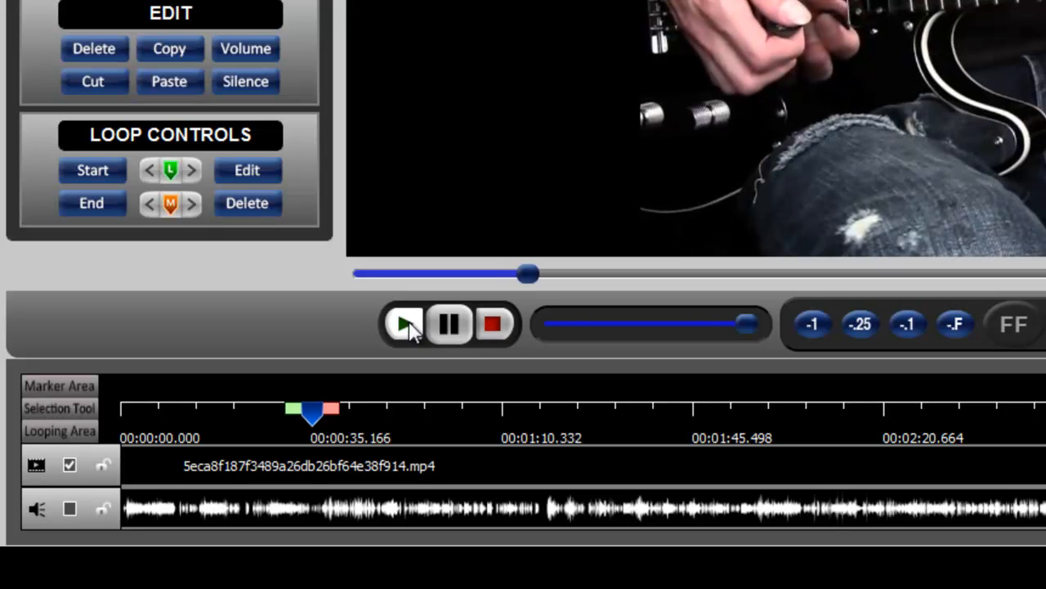
{"action": "left_click", "coordinate": [407, 323]}
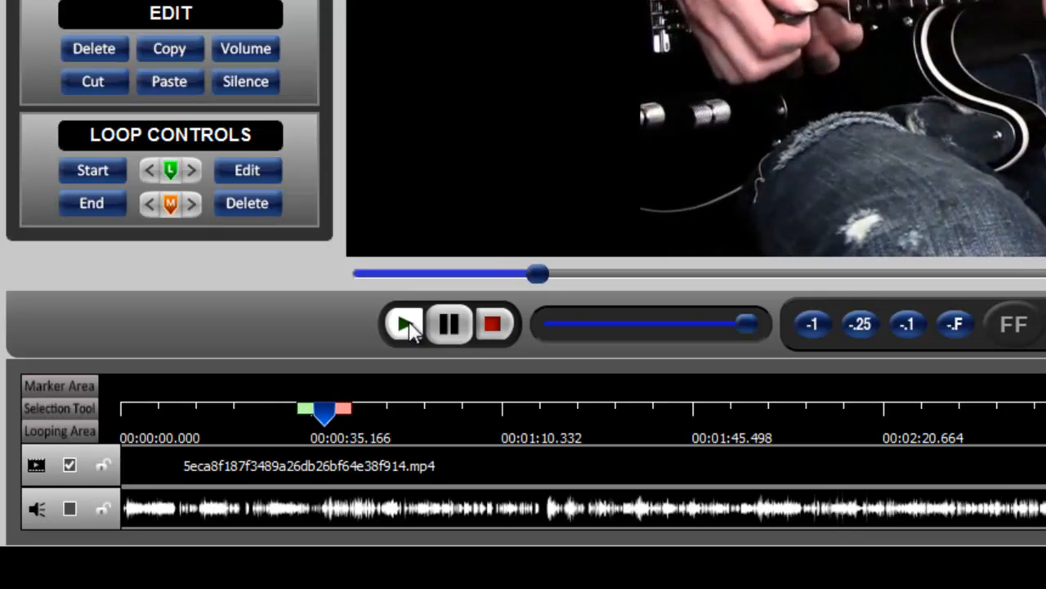
{"action": "left_click", "coordinate": [406, 323]}
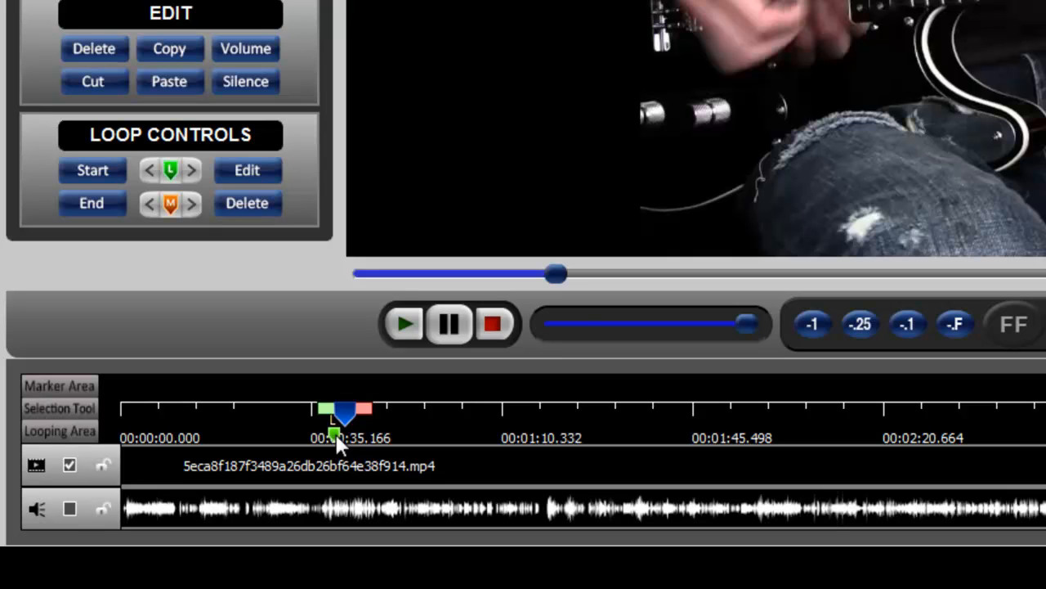
{"action": "mouse_move", "coordinate": [401, 362]}
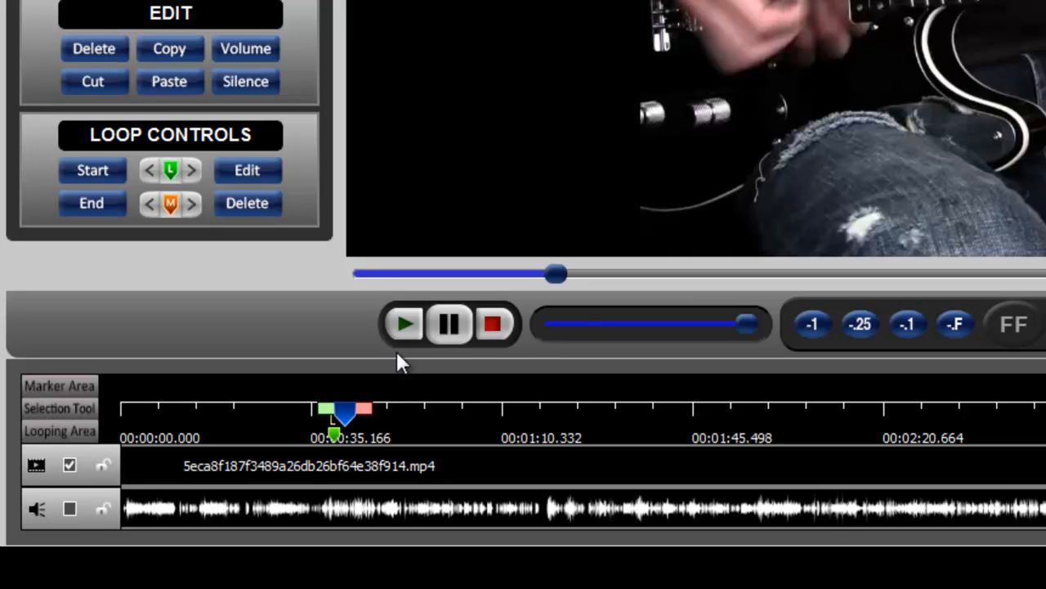
{"action": "left_click", "coordinate": [405, 324]}
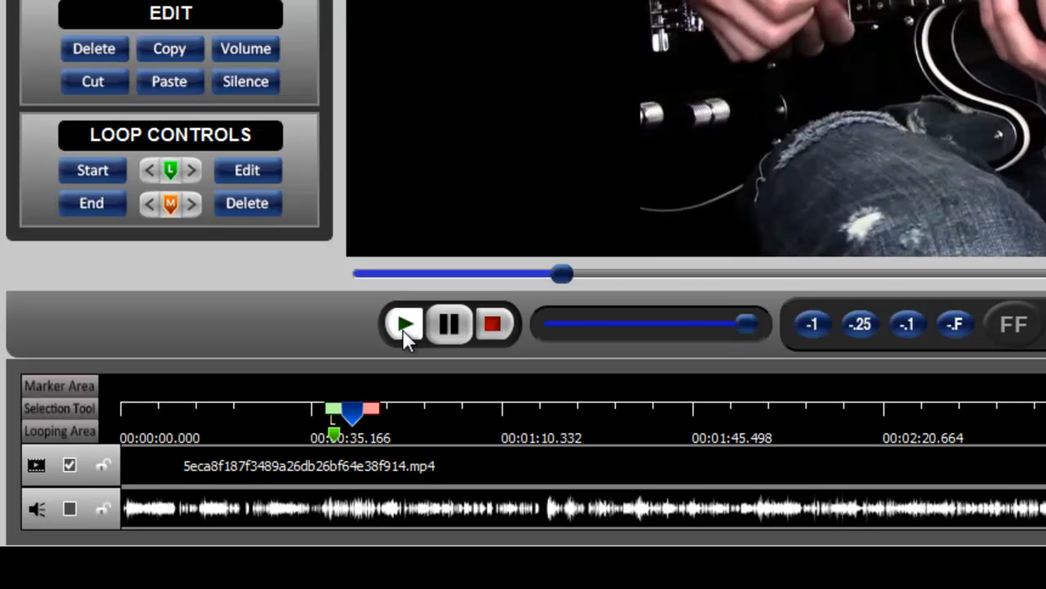
{"action": "left_click", "coordinate": [407, 323]}
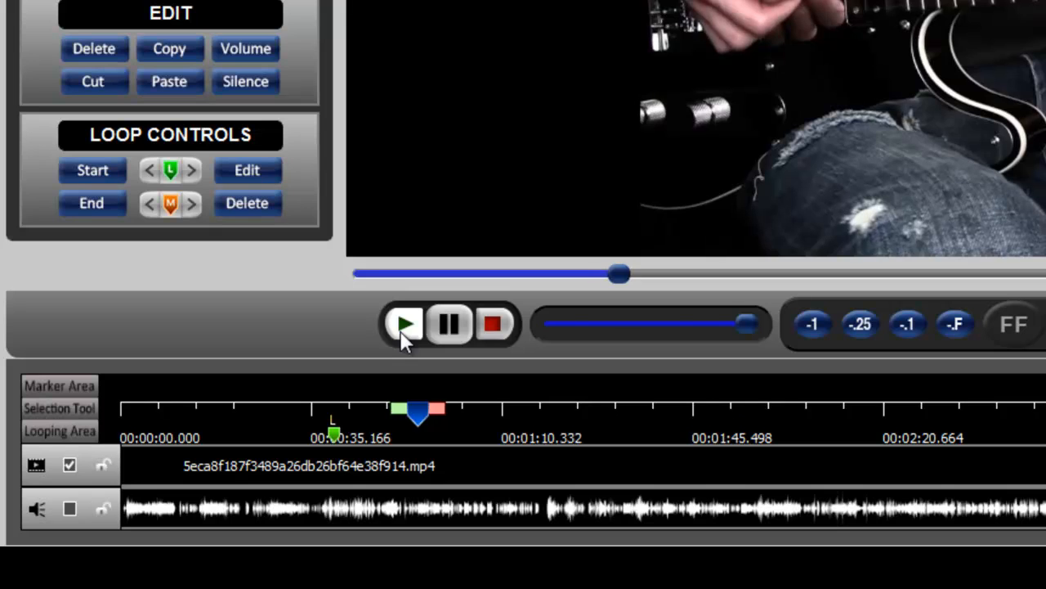
{"action": "left_click", "coordinate": [404, 324]}
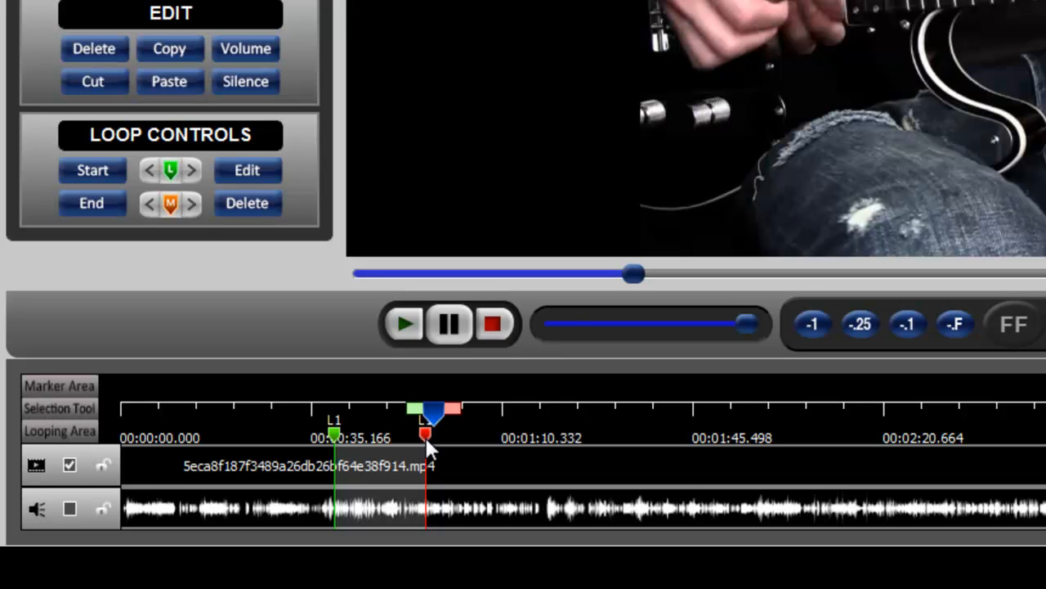
{"action": "mouse_move", "coordinate": [344, 458]}
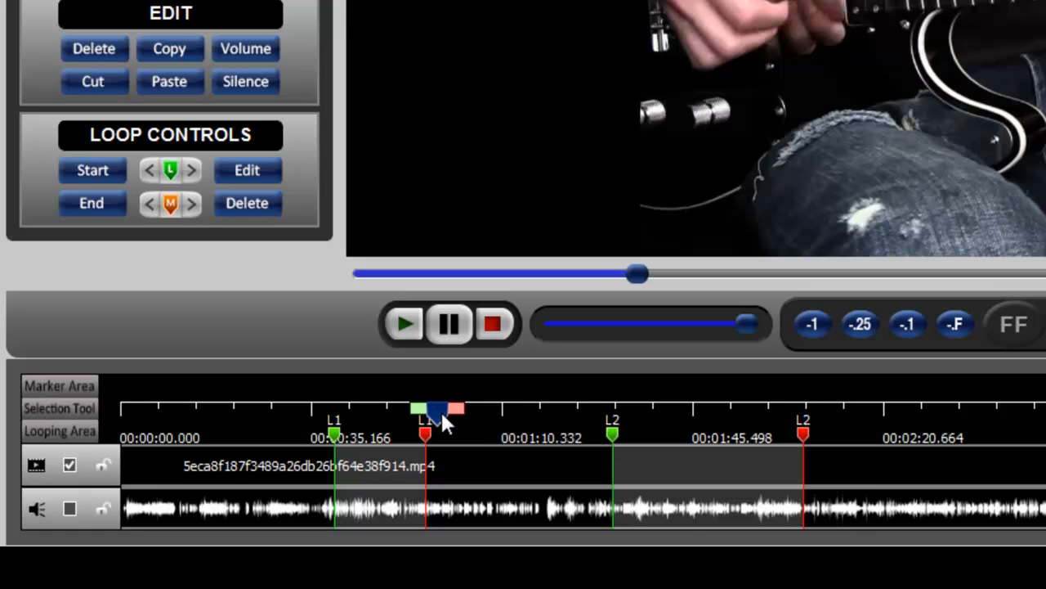
Drag the playhead later into the song, toward the 01:20 mark.
{"action": "left_click_drag", "start_coordinate": [442, 417], "coordinate": [617, 430]}
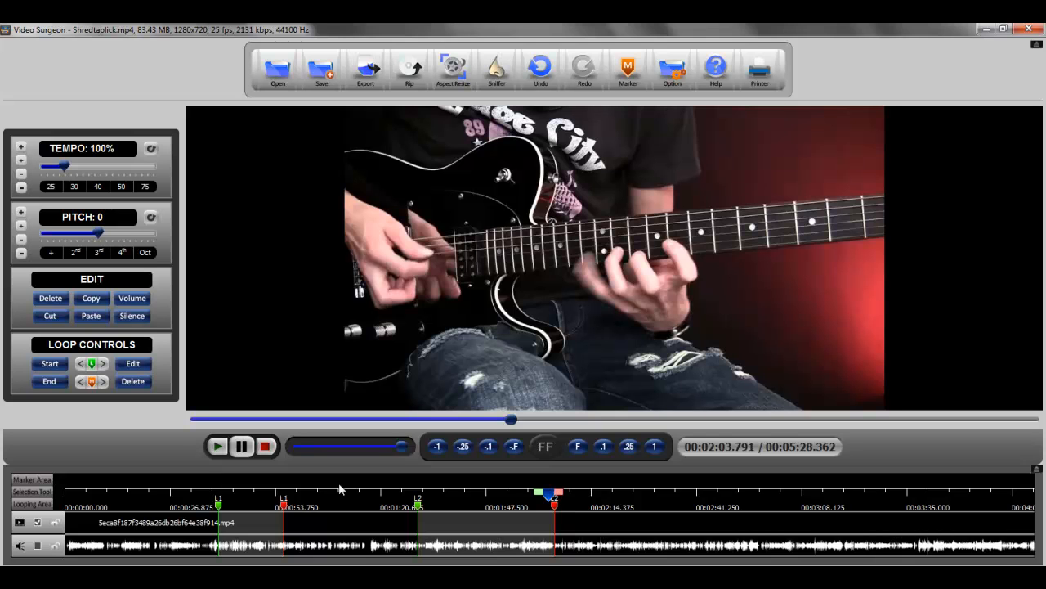
{"action": "mouse_move", "coordinate": [316, 508]}
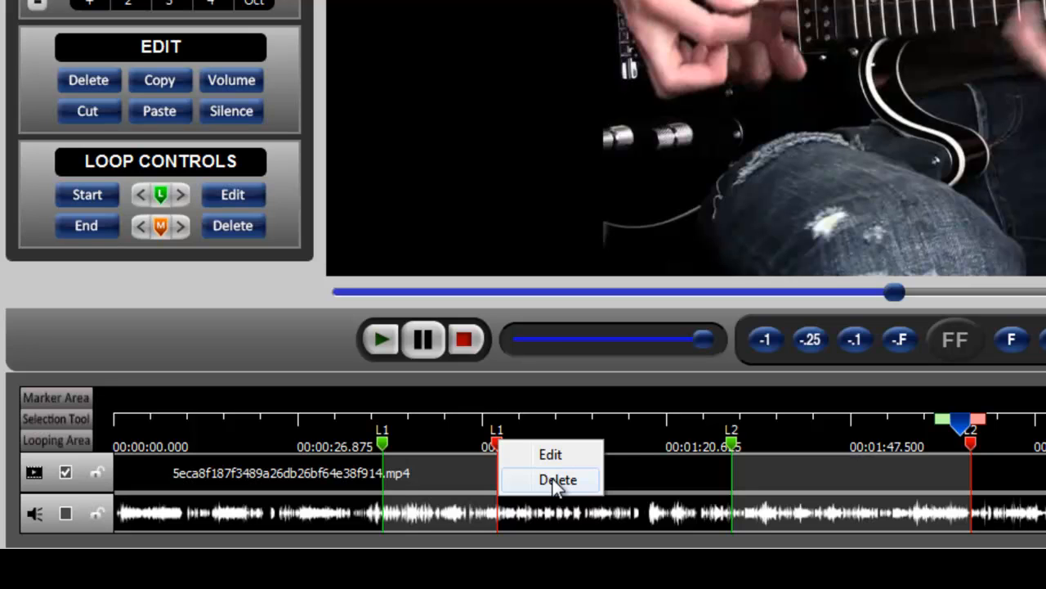
Delete looping area L1 from the timeline's Looping Area.
{"action": "left_click", "coordinate": [558, 479]}
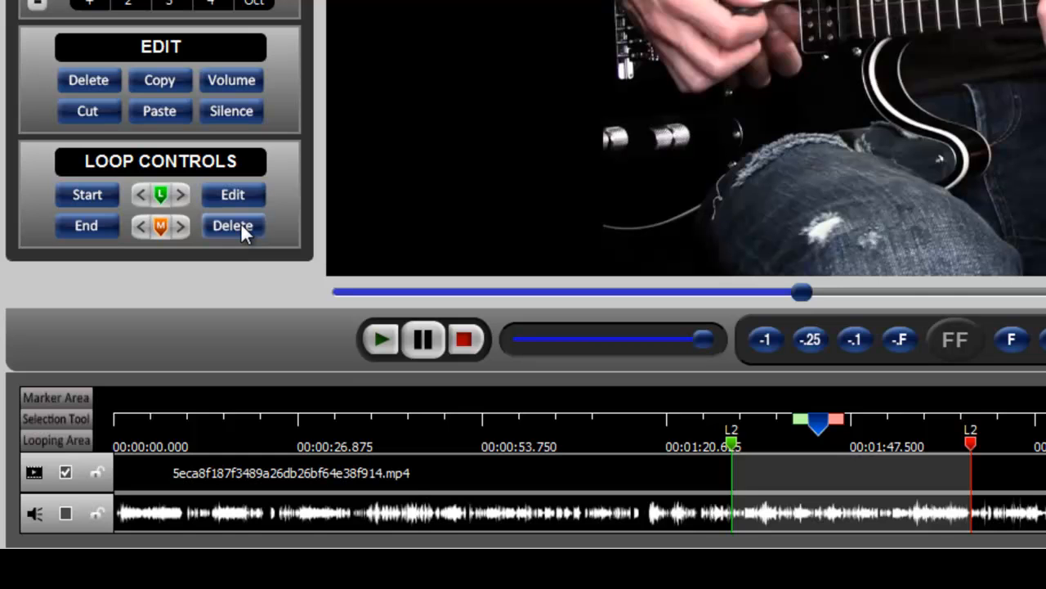
Use Delete in Loop Controls on the current loop, L2 (02:13.041–02:29.791).
{"action": "left_click", "coordinate": [233, 225]}
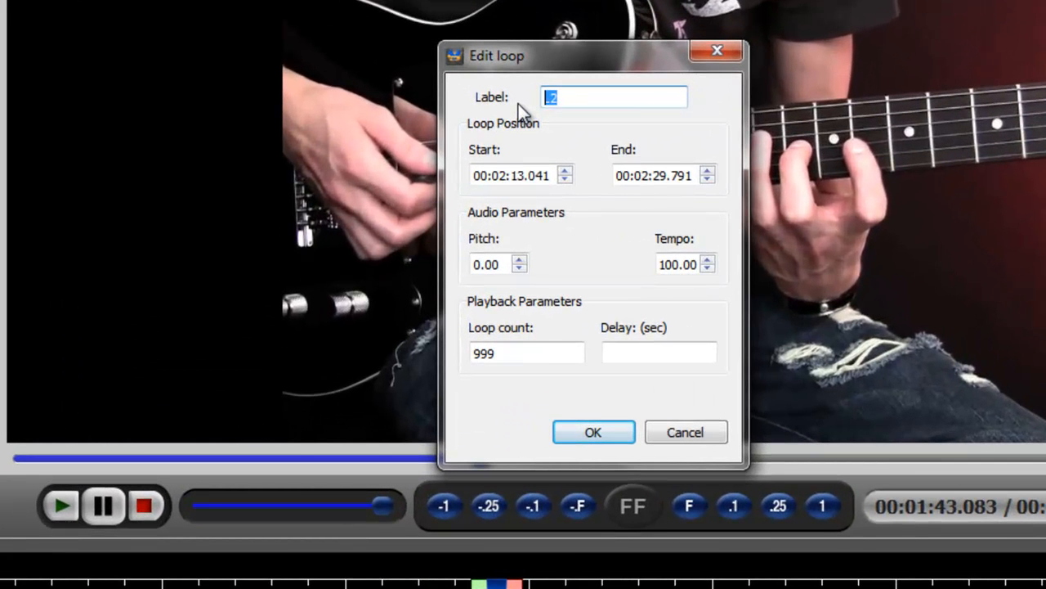
Relabel the 02:13–02:29 loop as 'Solo guitar' and confirm.
{"action": "type", "text": "Solo"}
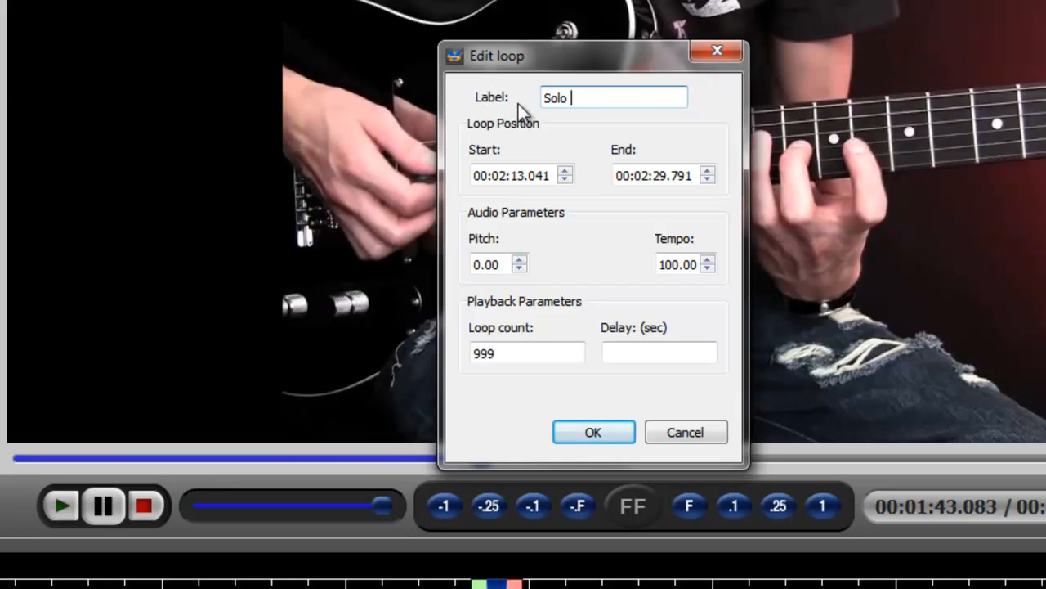
{"action": "left_click", "coordinate": [594, 431]}
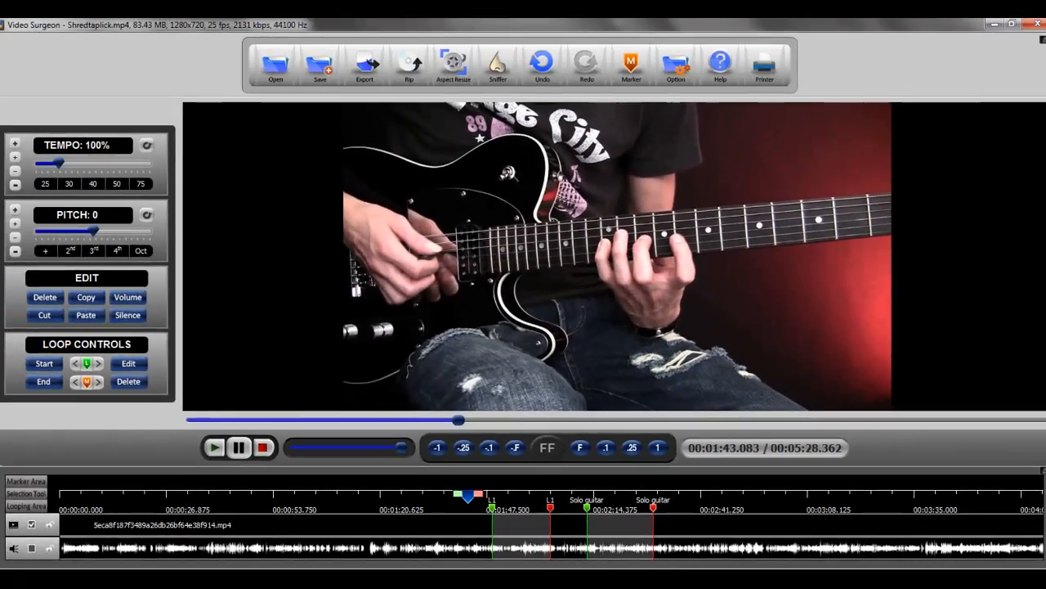